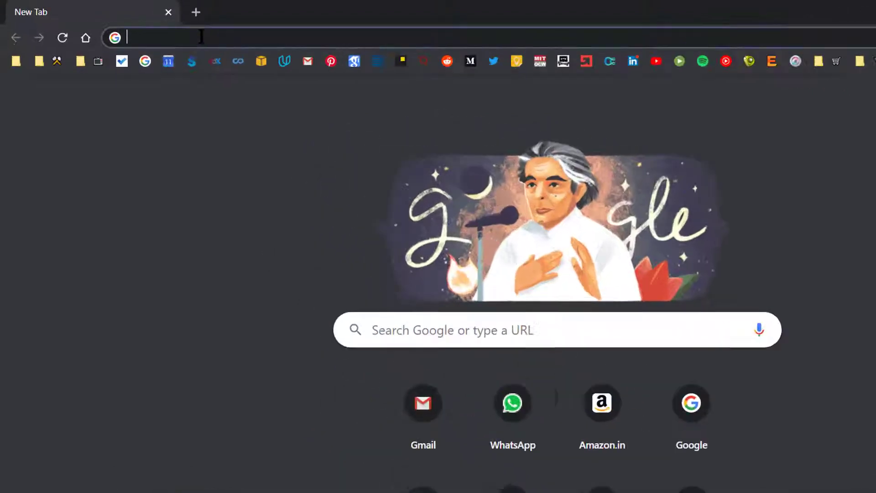
- Search Google for 'ez blocker' and locate the ericzhang.me EZBlocker result
{"action": "type", "text": "ez blocker"}
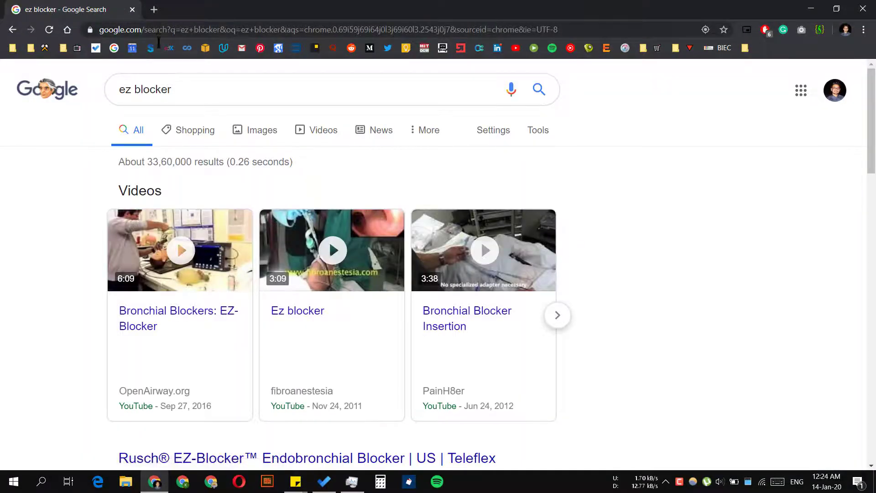
{"action": "scroll", "scroll_direction": "down", "scroll_amount": 3}
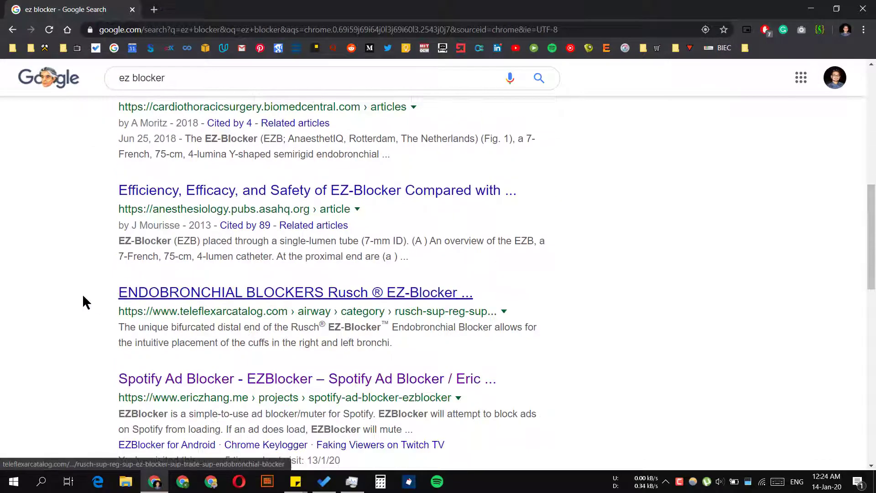
{"action": "scroll", "scroll_direction": "down", "scroll_amount": 3}
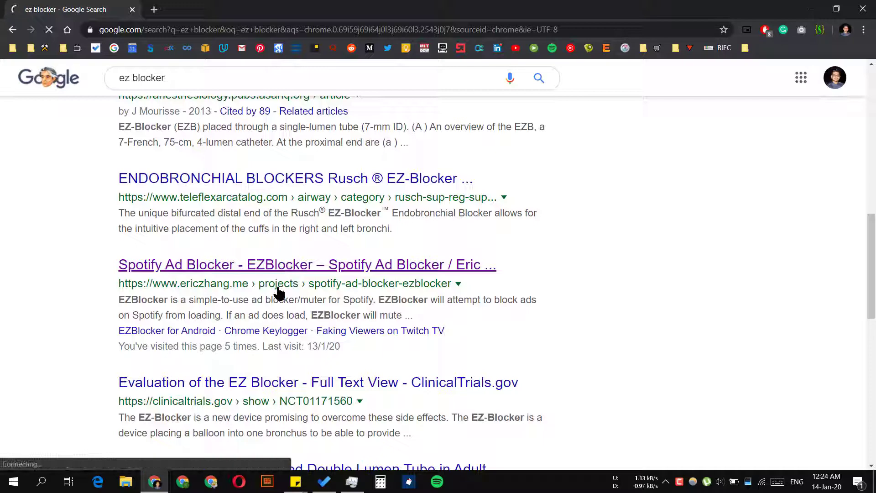
- Open the EZBlocker project page on ericzhang.me and scroll toward the download
{"action": "left_click", "coordinate": [306, 264]}
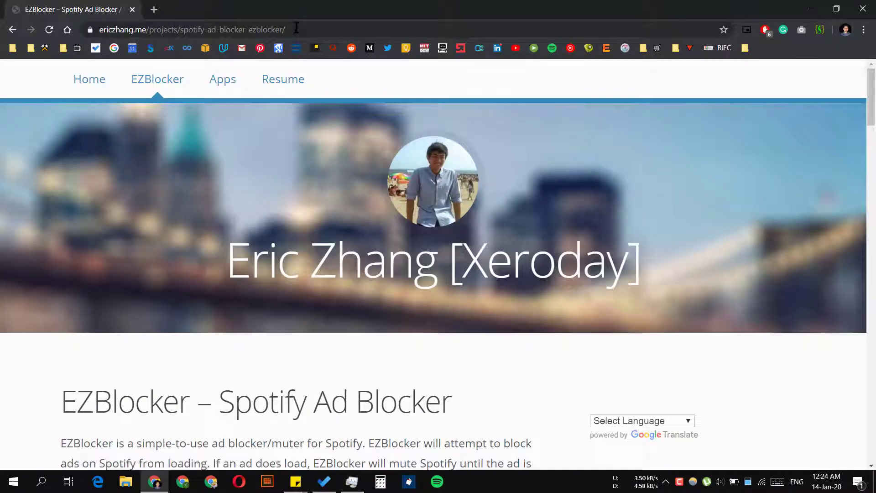
{"action": "scroll", "scroll_direction": "down", "scroll_amount": 3}
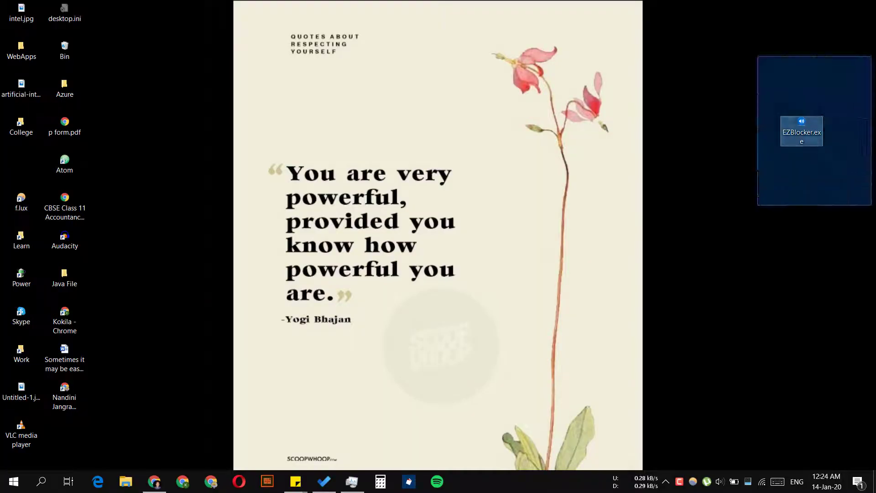
- Run EZBlocker.exe from the desktop with administrator rights
{"action": "right_click", "coordinate": [800, 131]}
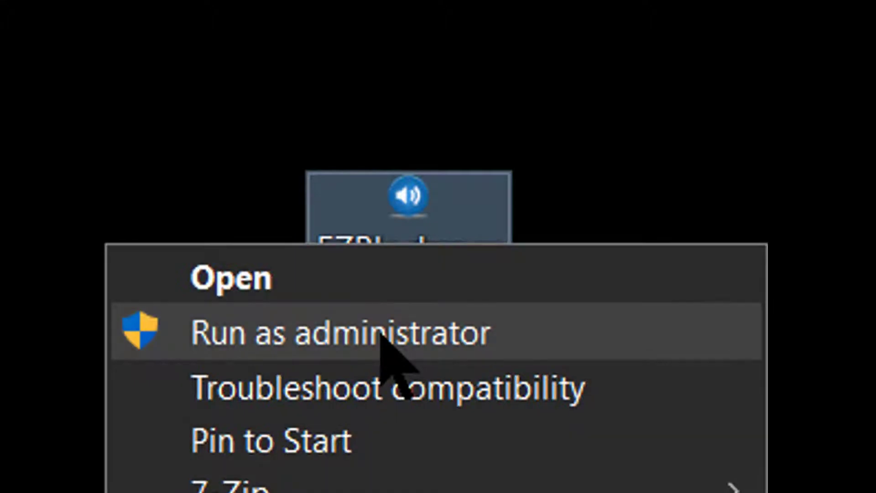
{"action": "left_click", "coordinate": [335, 332]}
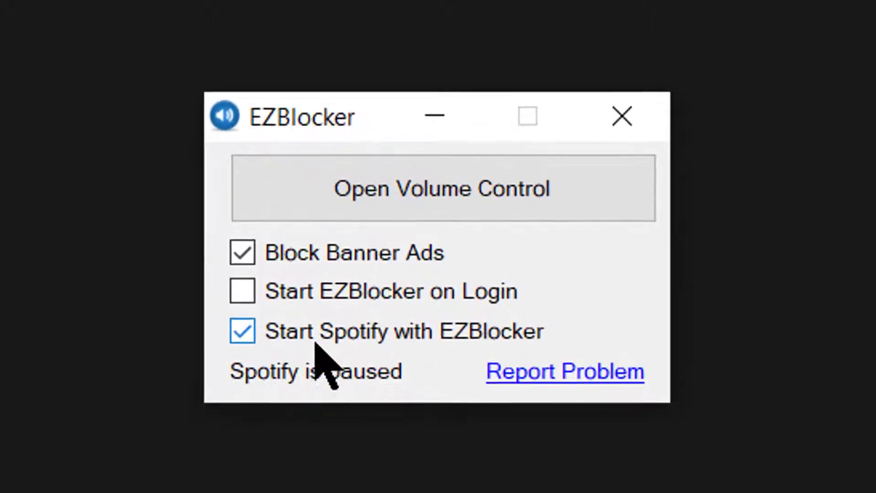
{"action": "mouse_move", "coordinate": [469, 352]}
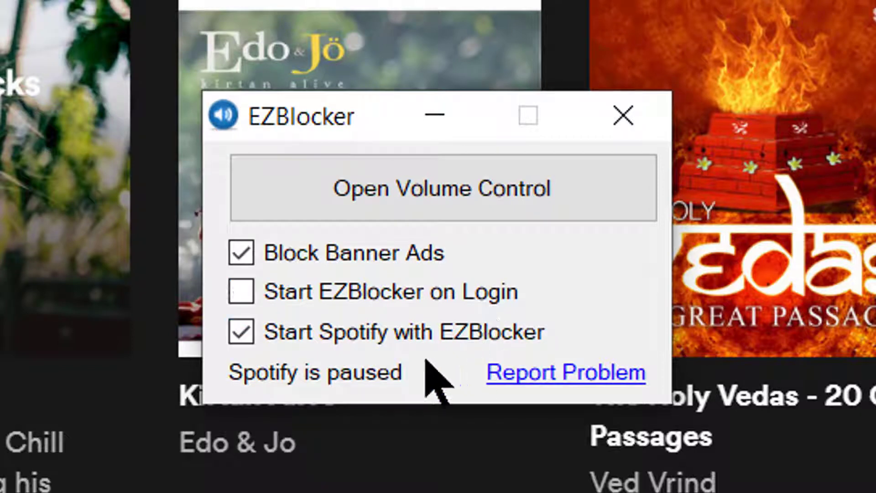
- Enable Block Banner Ads in the EZBlocker window
{"action": "left_click", "coordinate": [241, 332]}
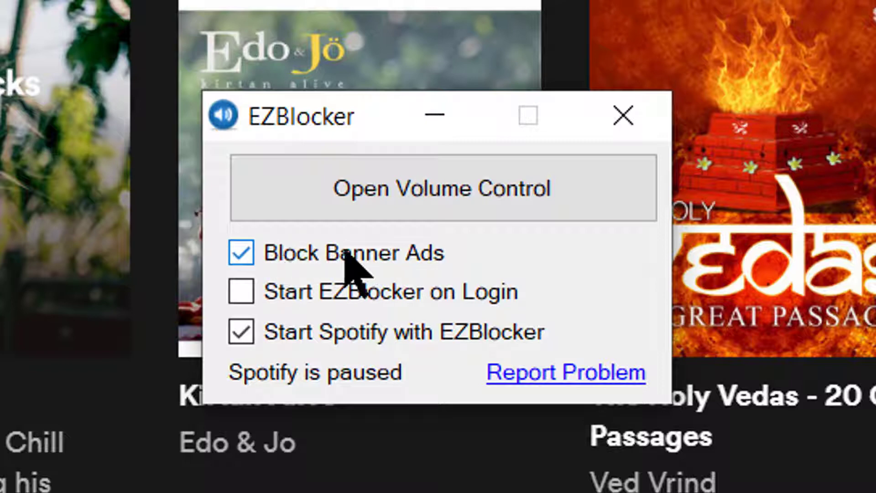
{"action": "mouse_move", "coordinate": [408, 273]}
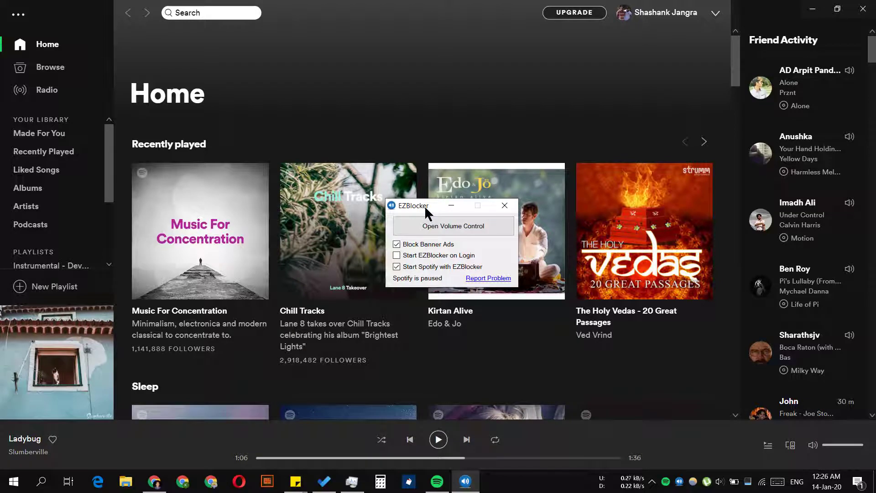
{"action": "mouse_move", "coordinate": [394, 453]}
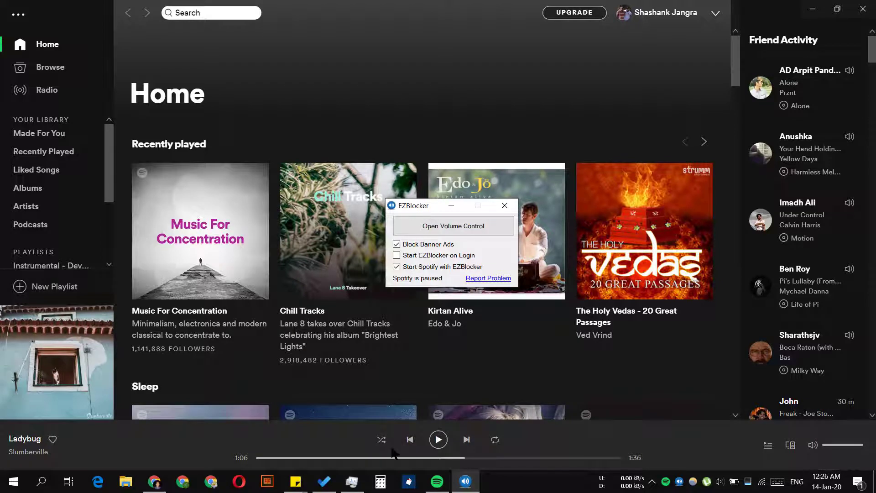
{"action": "mouse_move", "coordinate": [409, 438]}
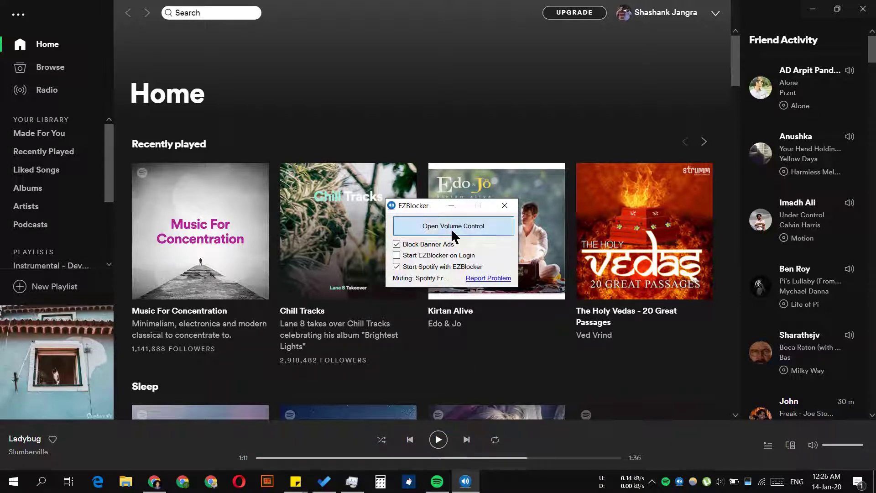
- Unmute Spotify Free in Volume Mixer, close it and return to the EZBlocker web page
{"action": "left_click", "coordinate": [453, 225]}
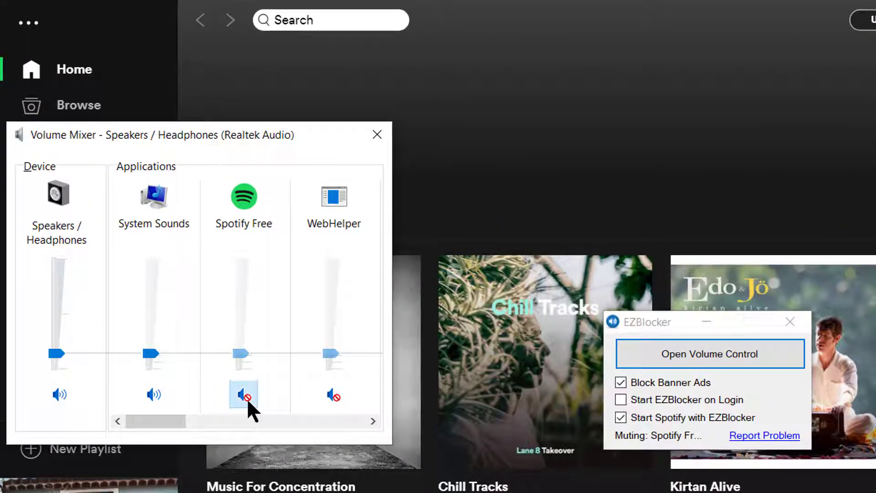
{"action": "left_click", "coordinate": [243, 394]}
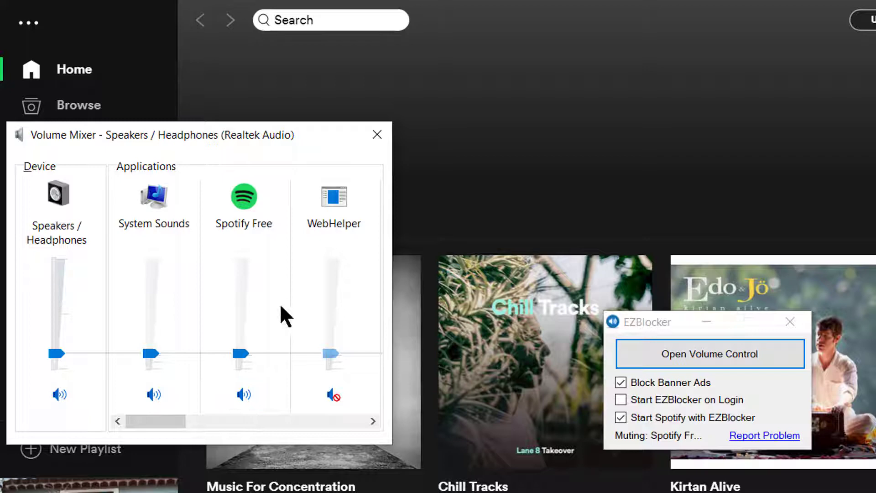
{"action": "left_click", "coordinate": [377, 134]}
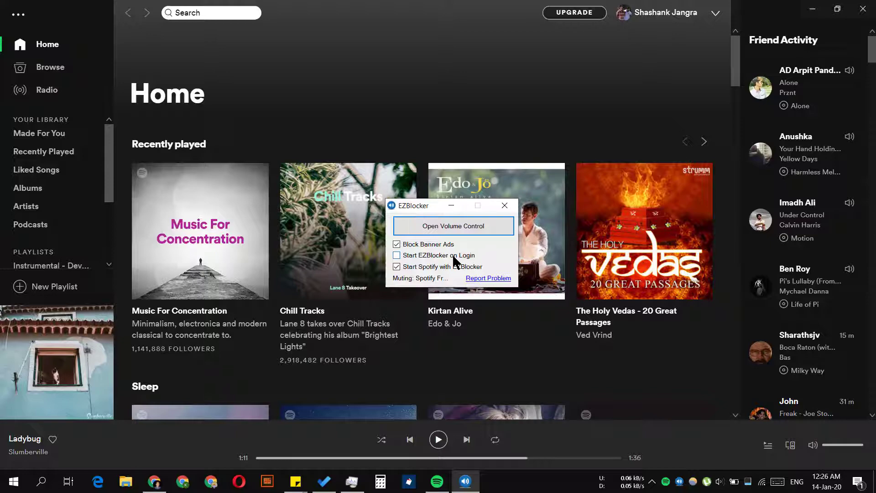
{"action": "left_click", "coordinate": [396, 256]}
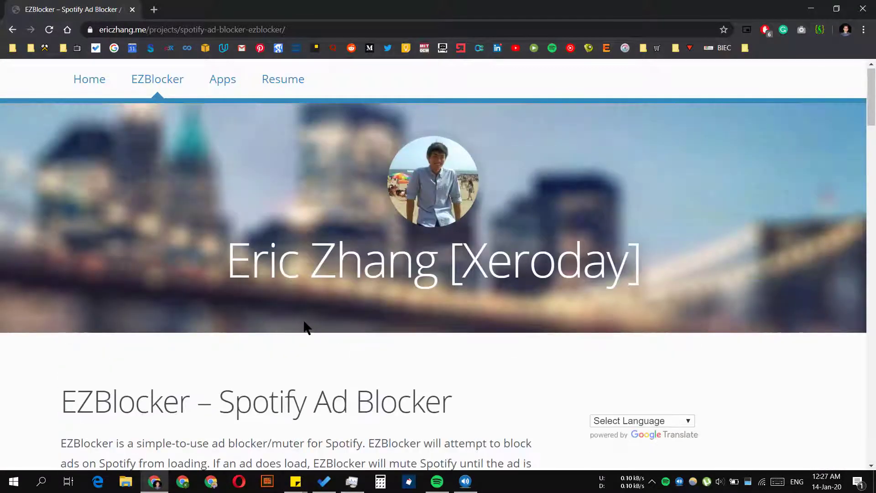
{"action": "mouse_move", "coordinate": [359, 346]}
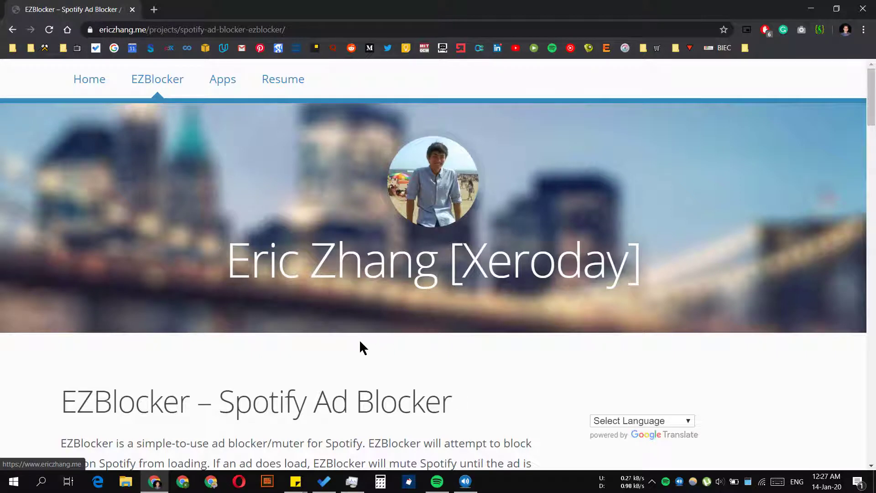
- Scroll the EZBlocker page down to the screenshot and Download v1.7.3 section
{"action": "scroll", "scroll_direction": "down", "scroll_amount": 3}
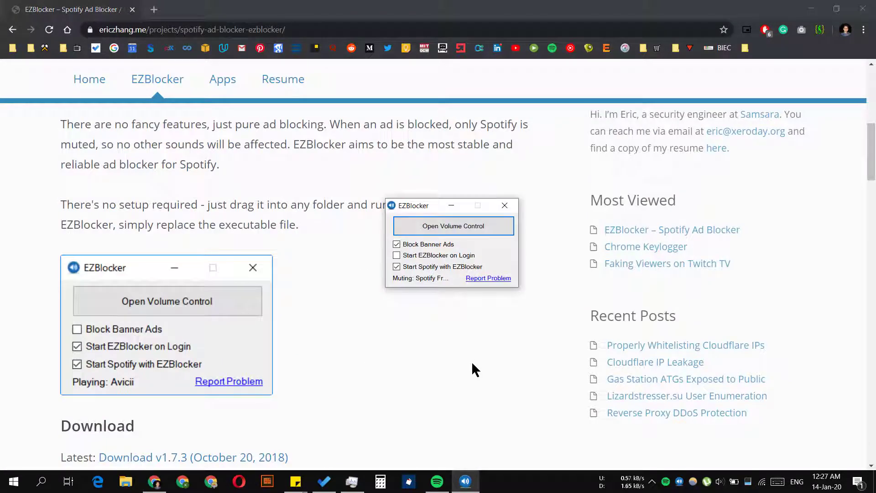
{"action": "mouse_move", "coordinate": [474, 364]}
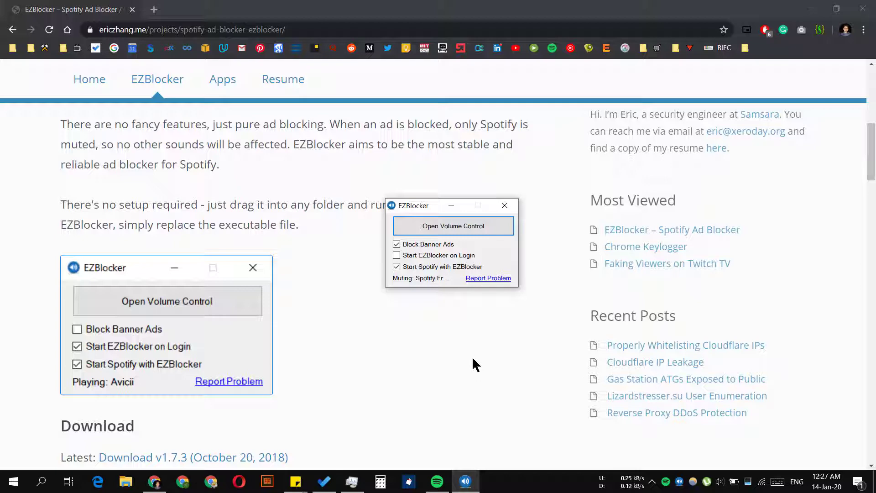